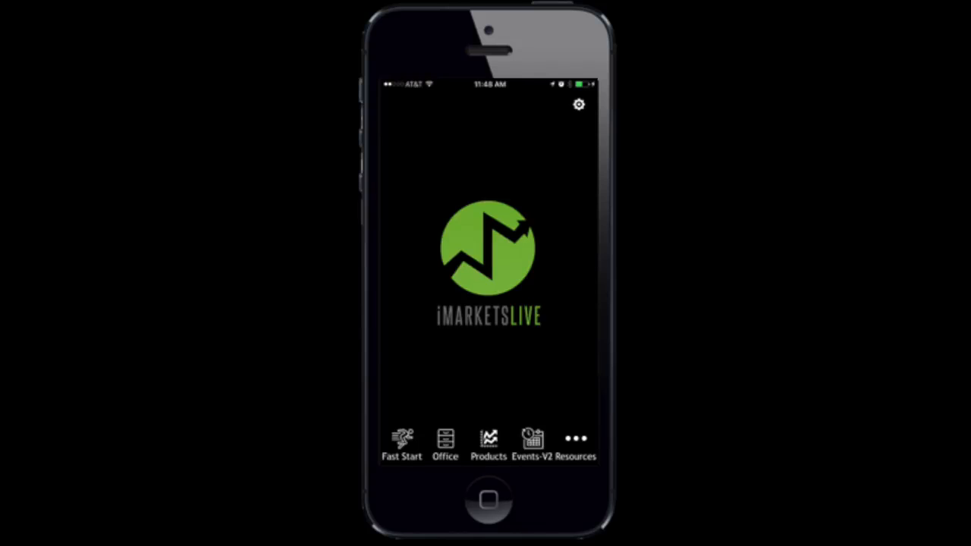
# Go from Fast Start through Resources to Store, loading the IML Wear Shopify sale apparel page
pyautogui.click(446, 440)
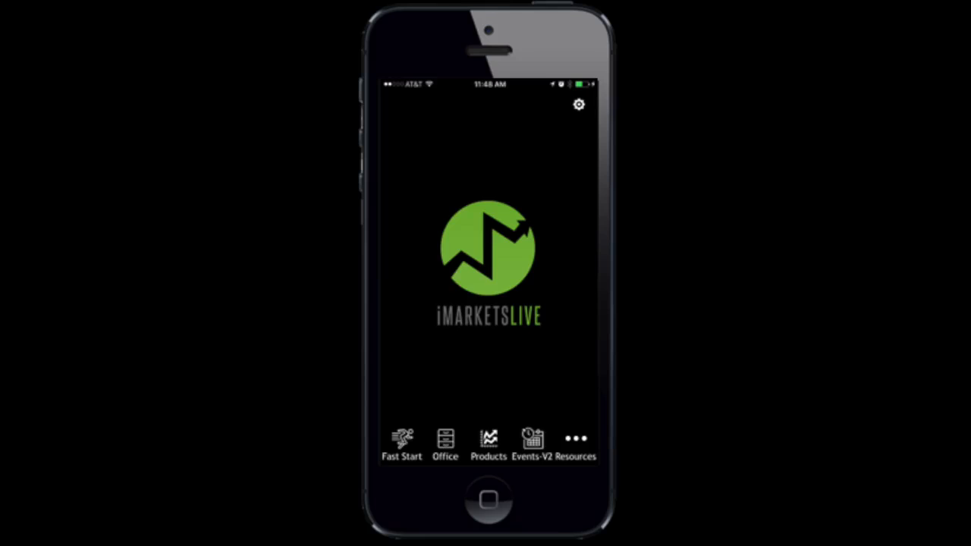
pyautogui.click(446, 443)
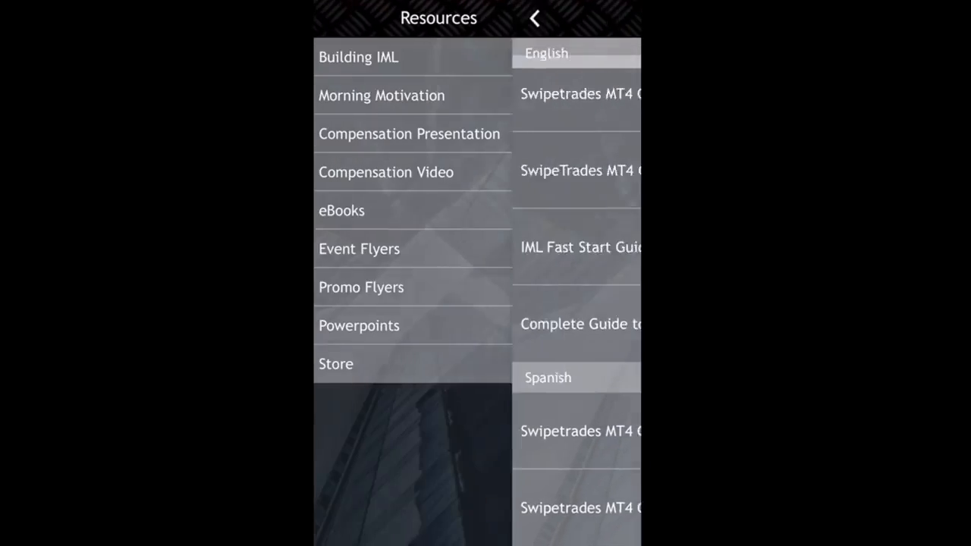
pyautogui.click(336, 364)
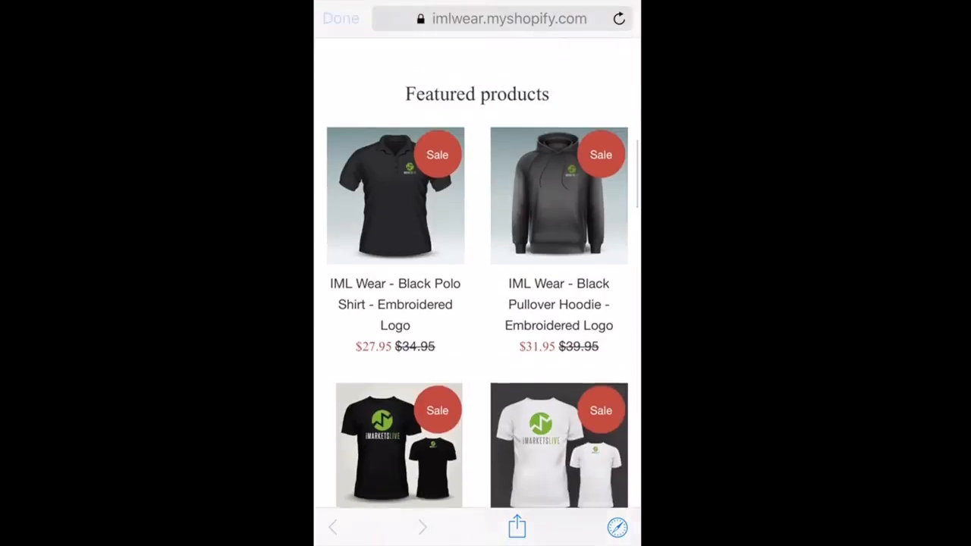